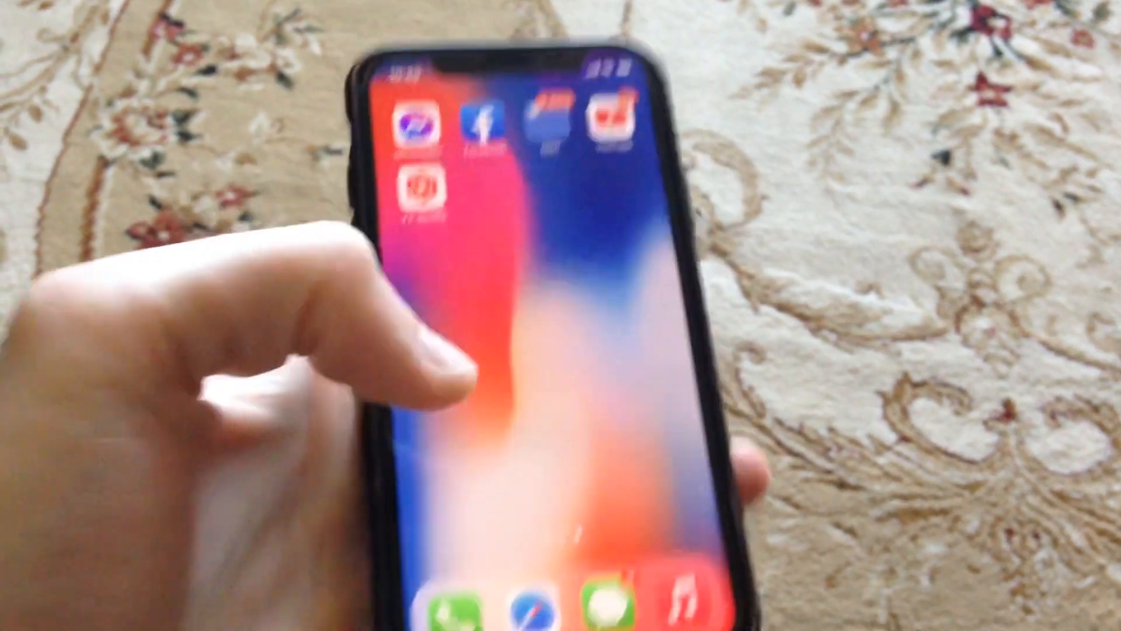
Step: Go back from the Software Update page toward the main Settings list
scroll("left", 3)
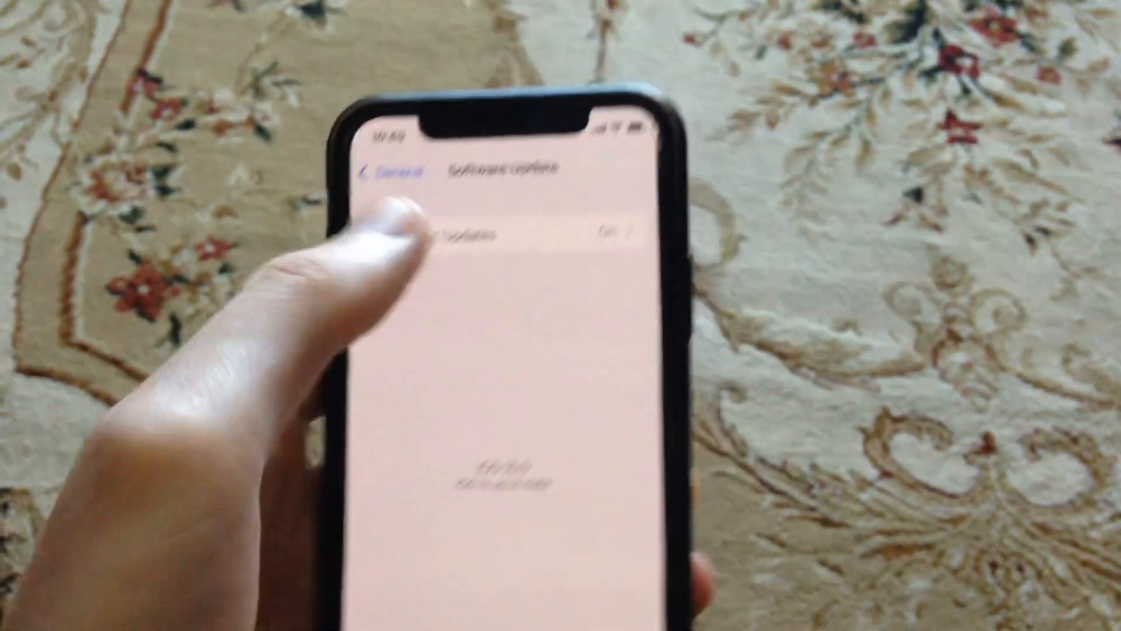
left_click(390, 171)
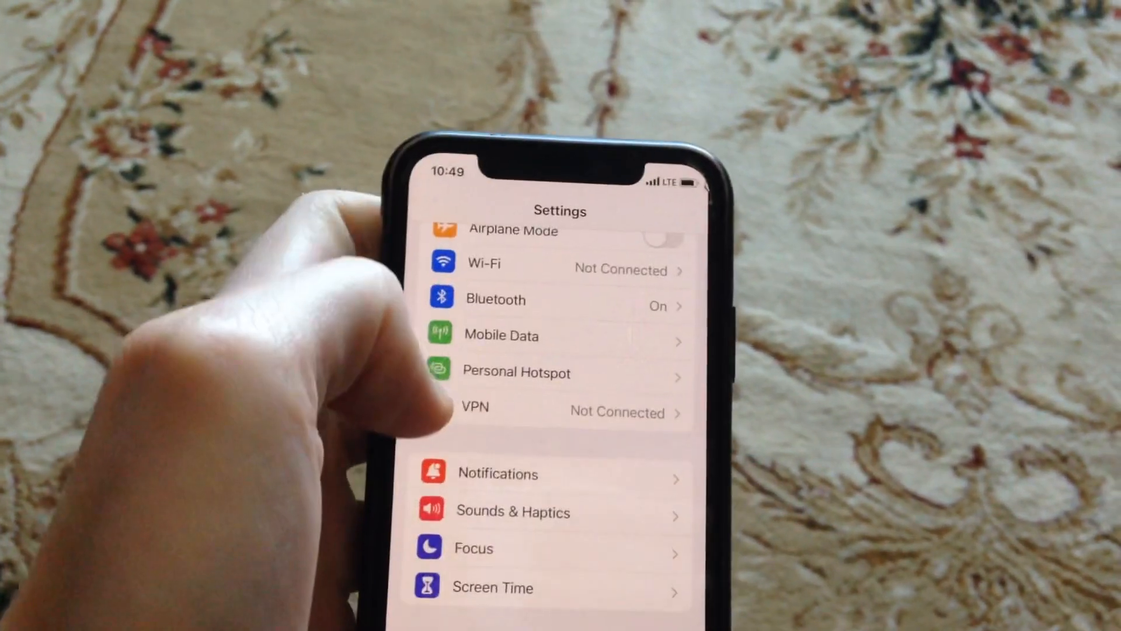
Step: Switch Mobile Data off and return to the main Settings list
left_click(501, 335)
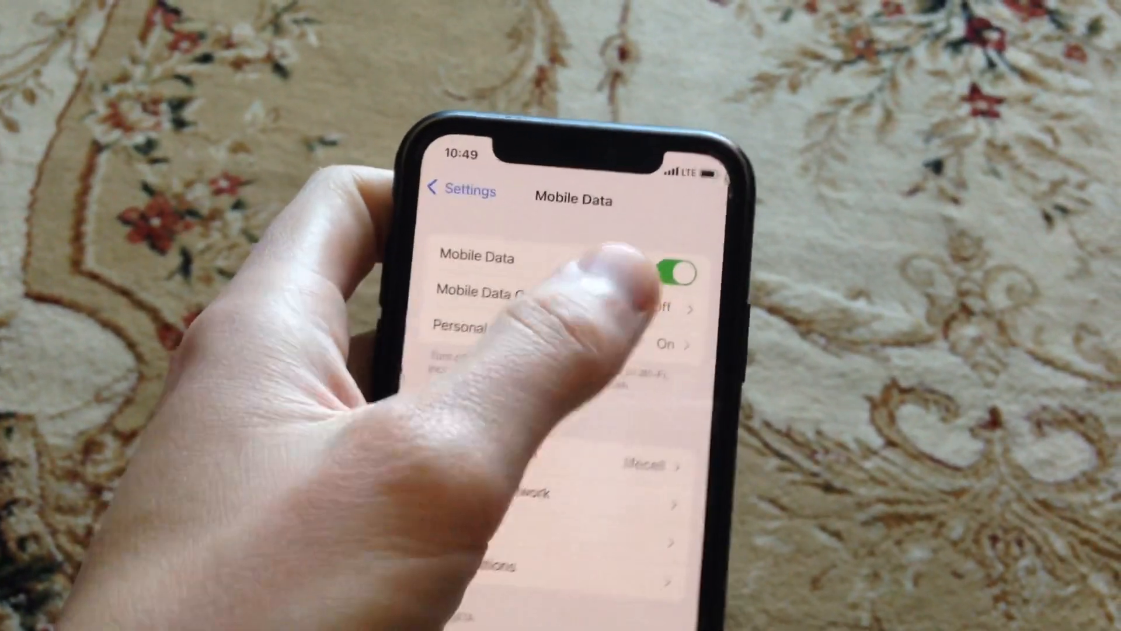
left_click(680, 273)
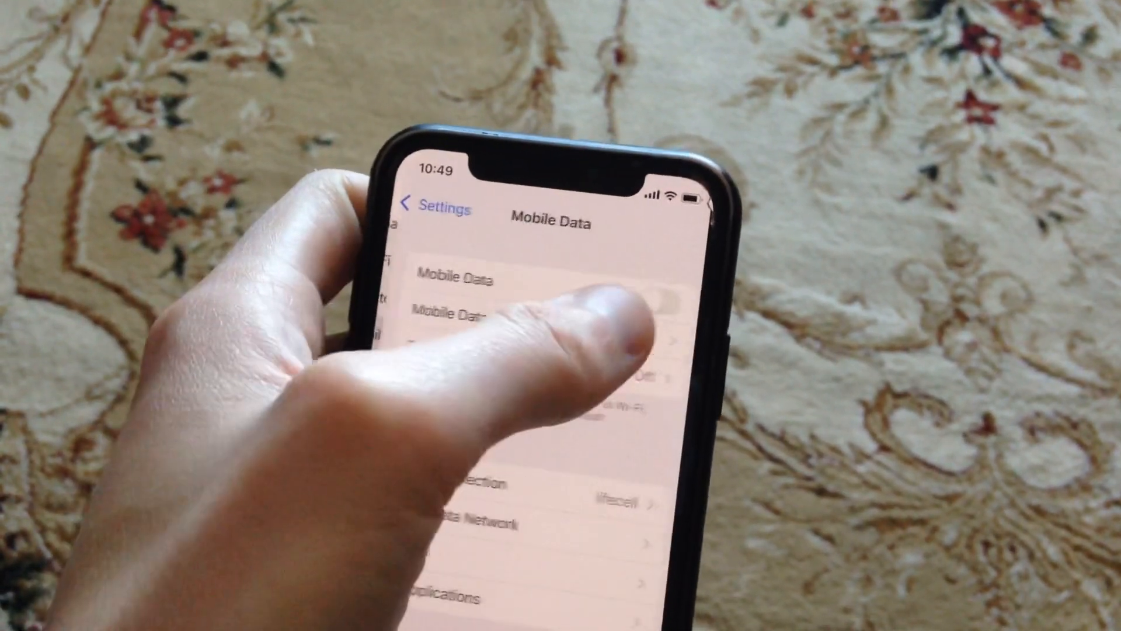
left_click(429, 209)
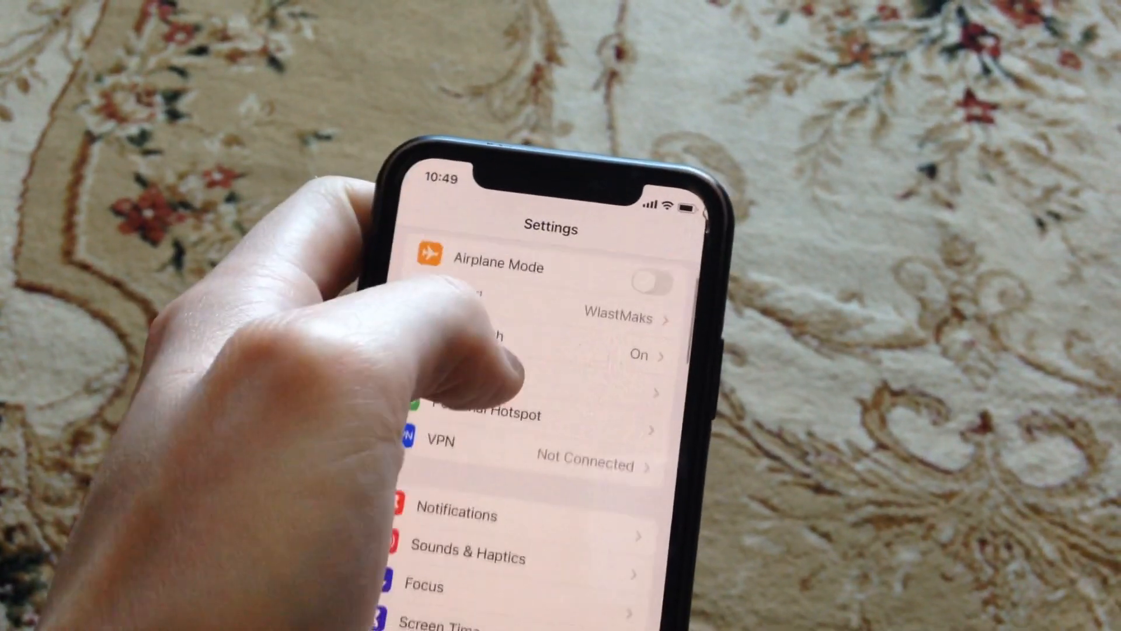
Step: Toggle Airplane Mode on and then back off
left_click(647, 282)
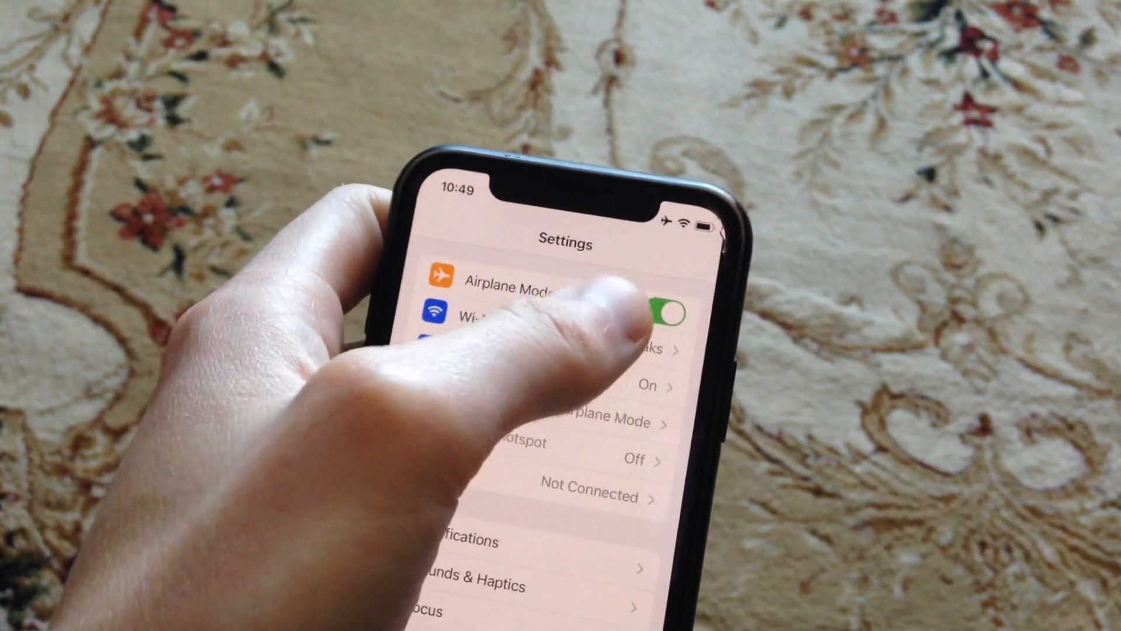
left_click(663, 306)
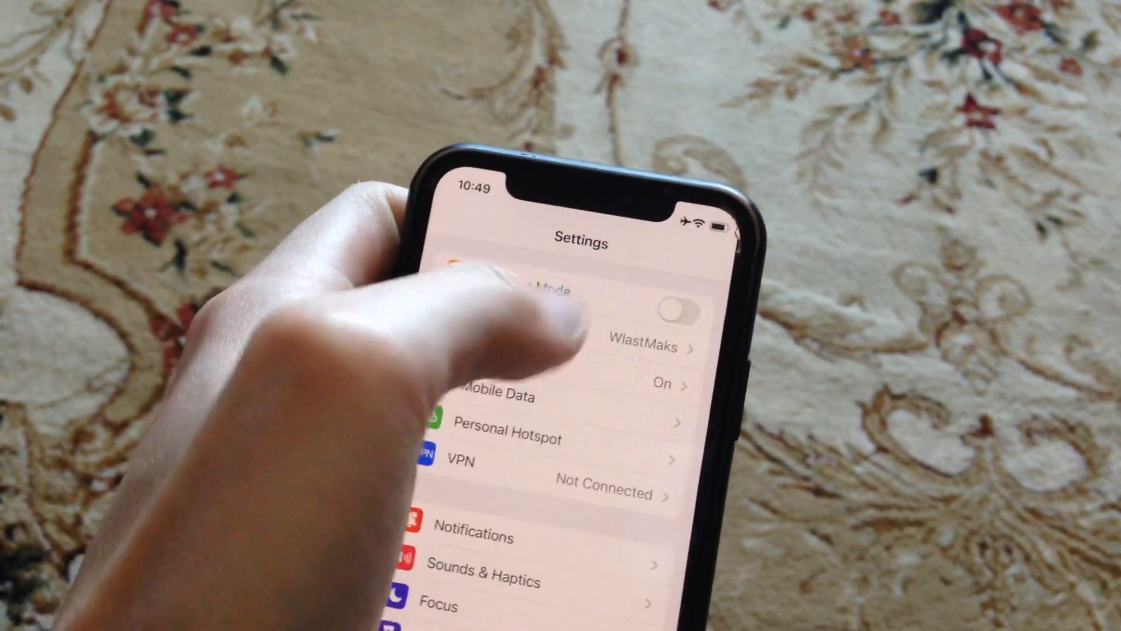
scroll("down", 3)
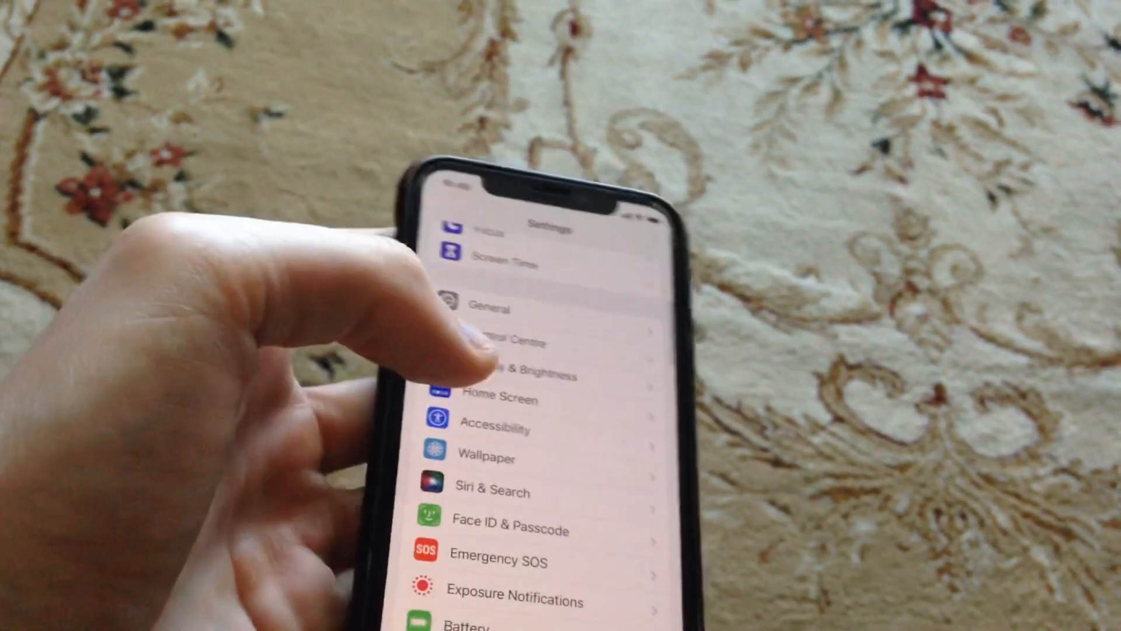
Step: Open General > Software Update, showing iOS 15.0 is up to date
left_click(488, 307)
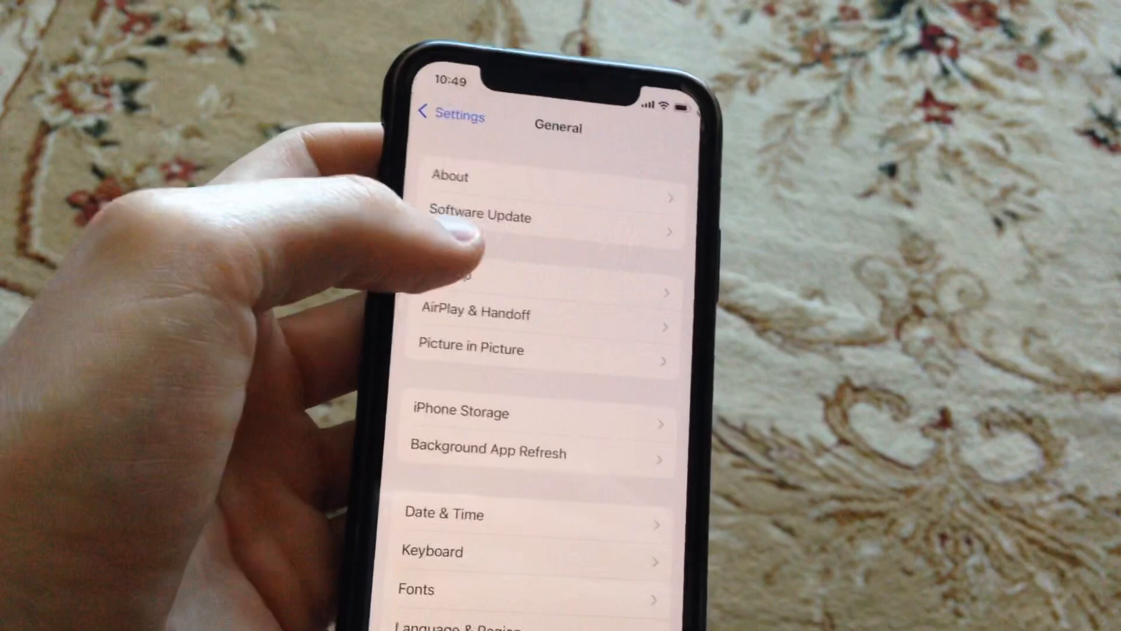
left_click(480, 216)
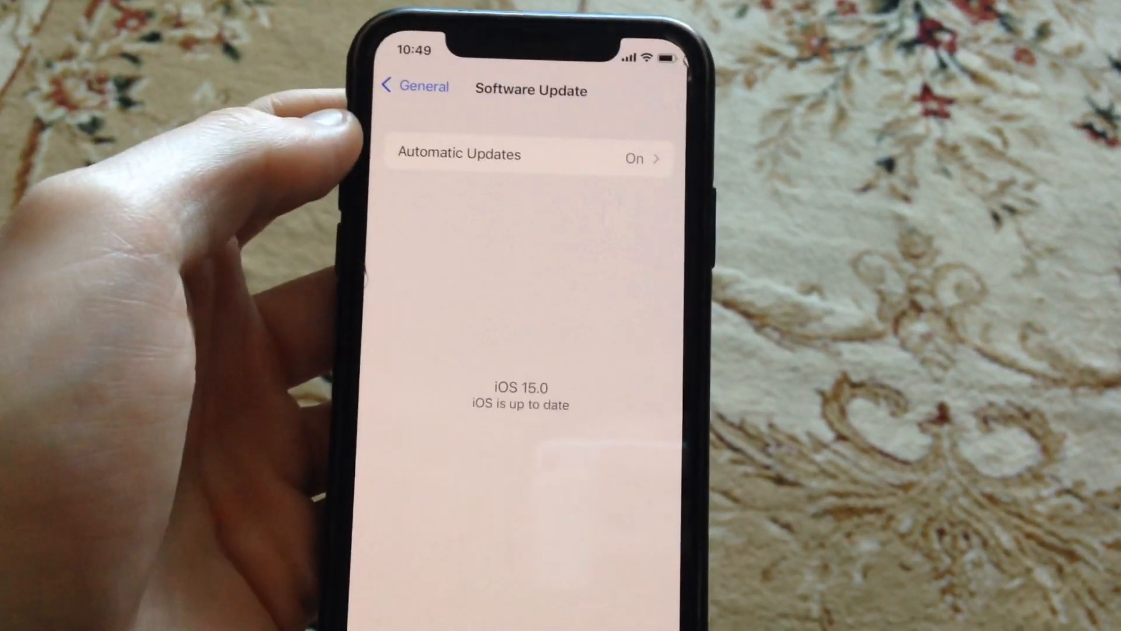